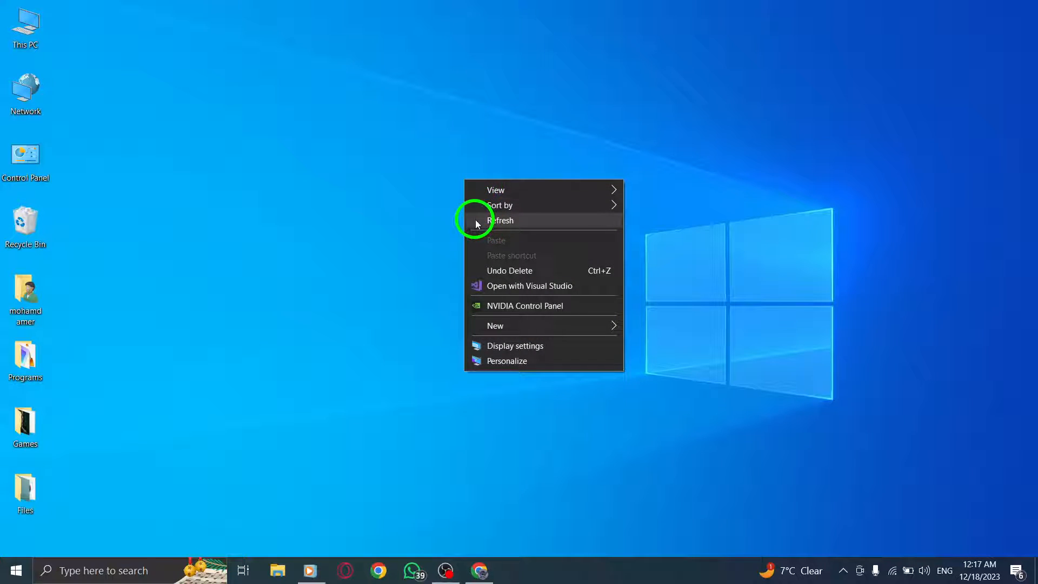
Refresh the Windows desktop from its right-click menu
left_click(503, 221)
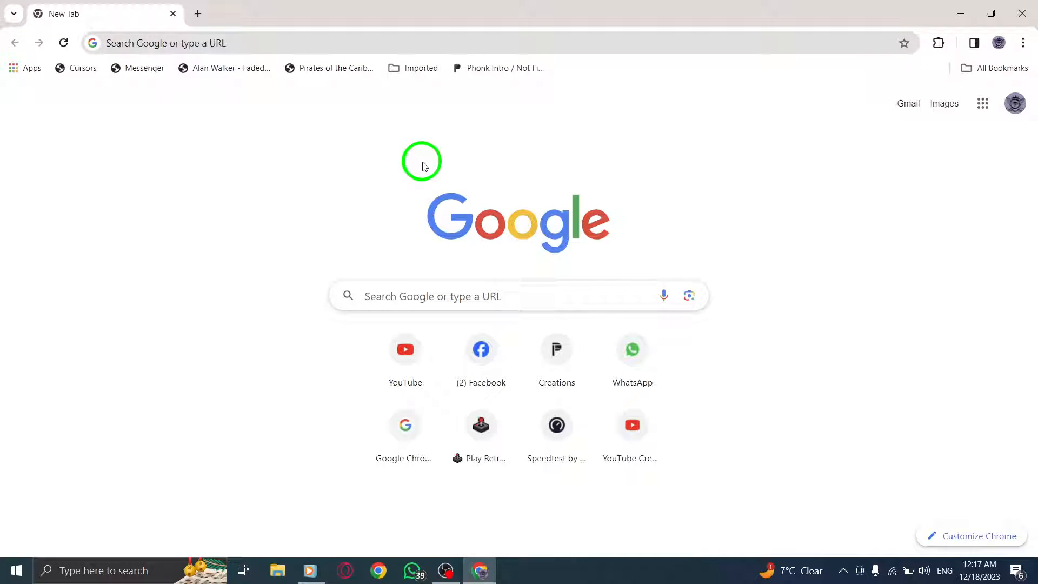
Open Chrome's Settings page from the three-dot menu
left_click(1021, 42)
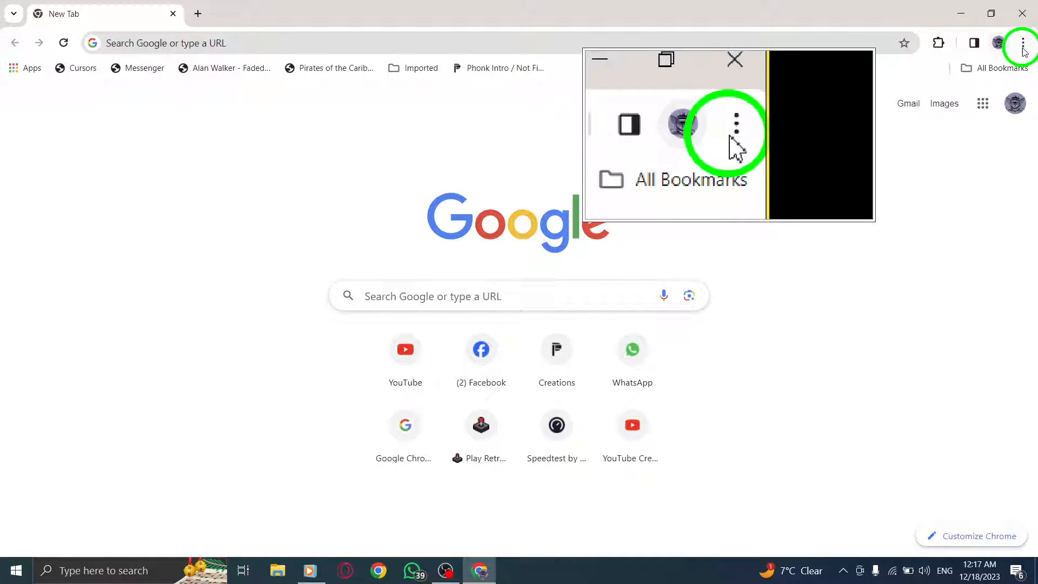
left_click(1022, 43)
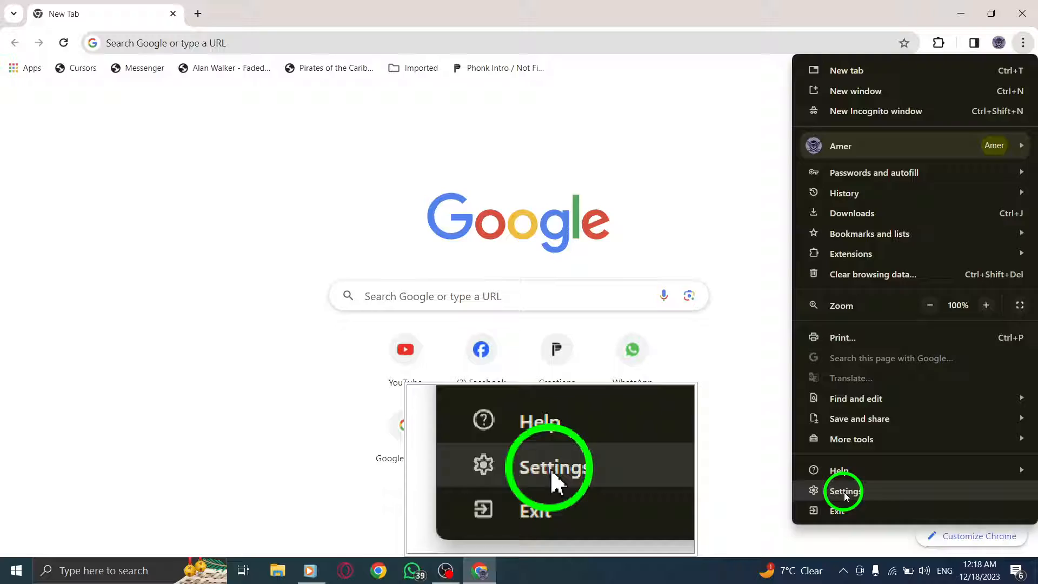
left_click(844, 492)
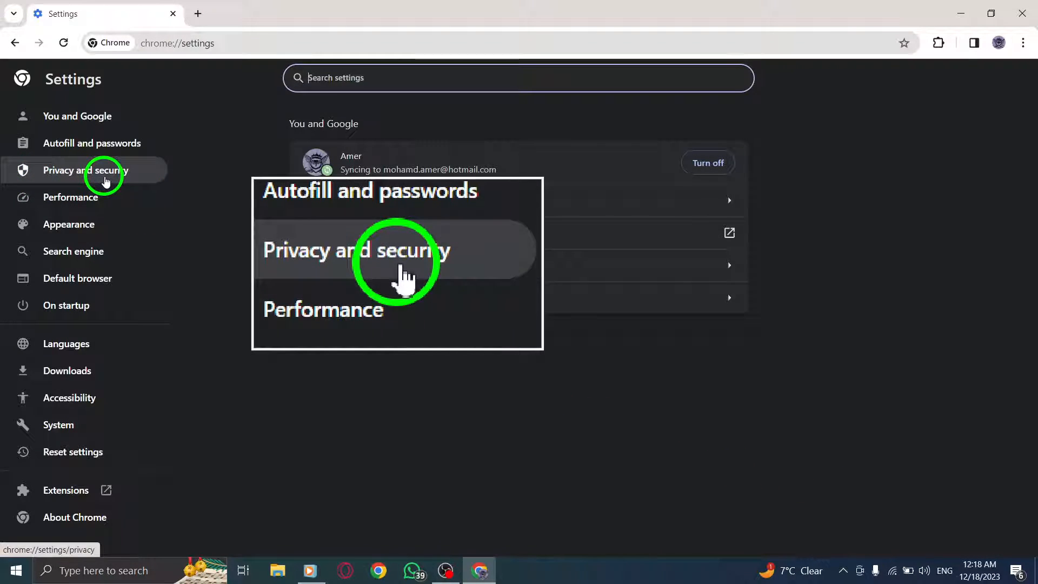
Go to Privacy and security > Site settings, expand Additional permissions, and scroll to Clipboard
left_click(84, 171)
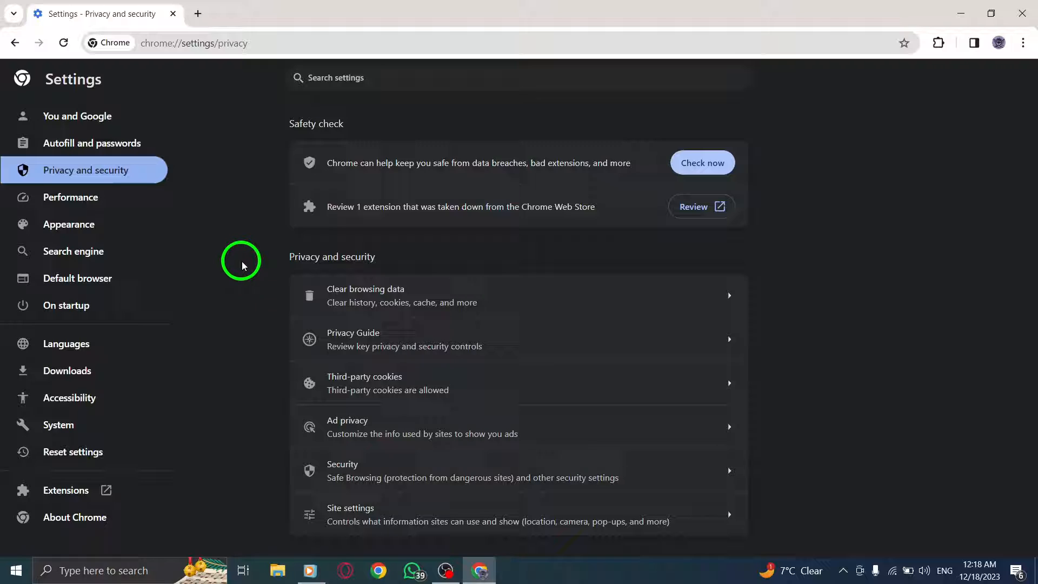
left_click(496, 515)
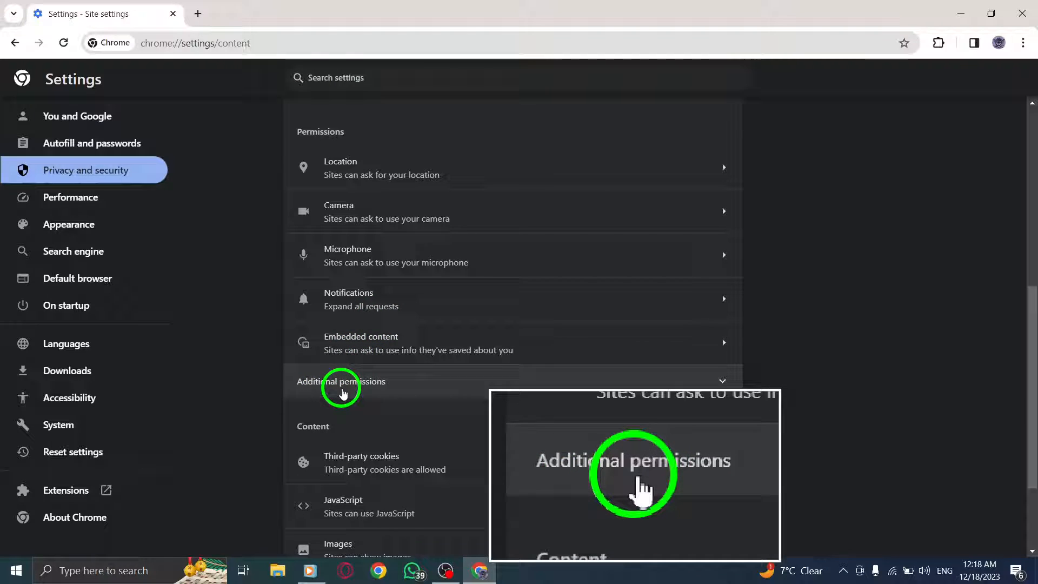
left_click(341, 381)
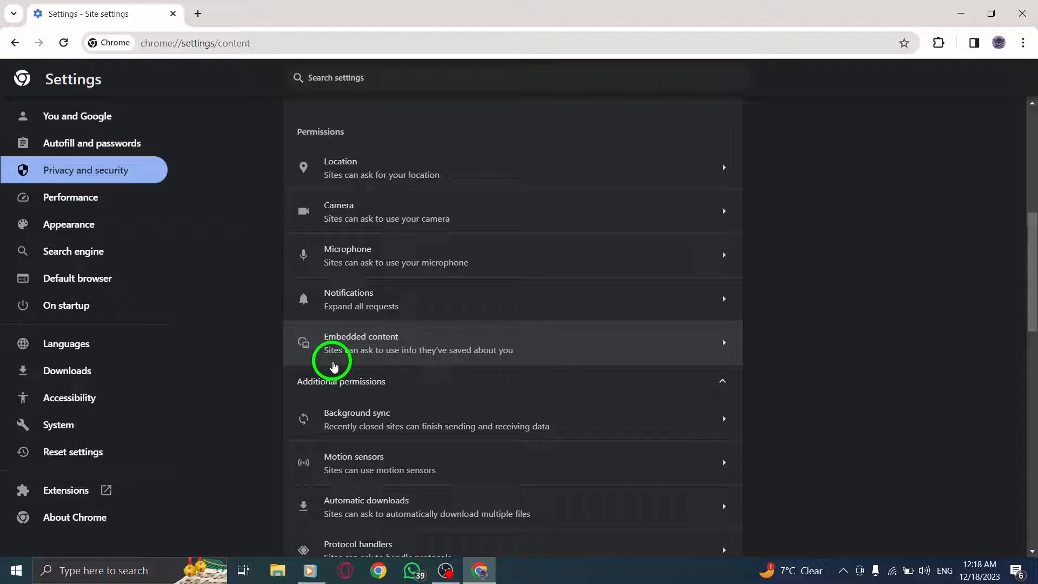
scroll("down", 3)
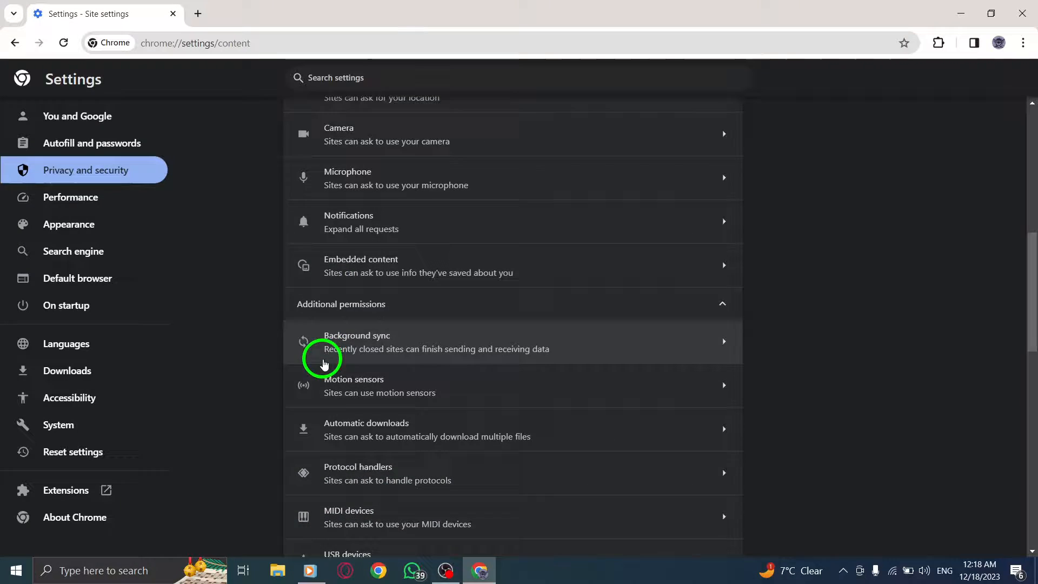
scroll("down", 3)
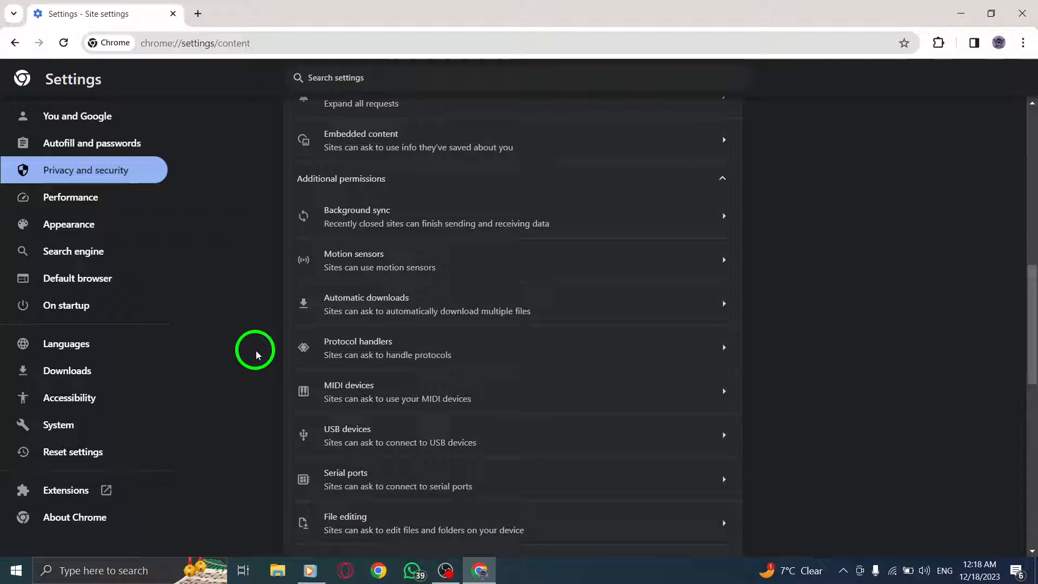
scroll("down", 3)
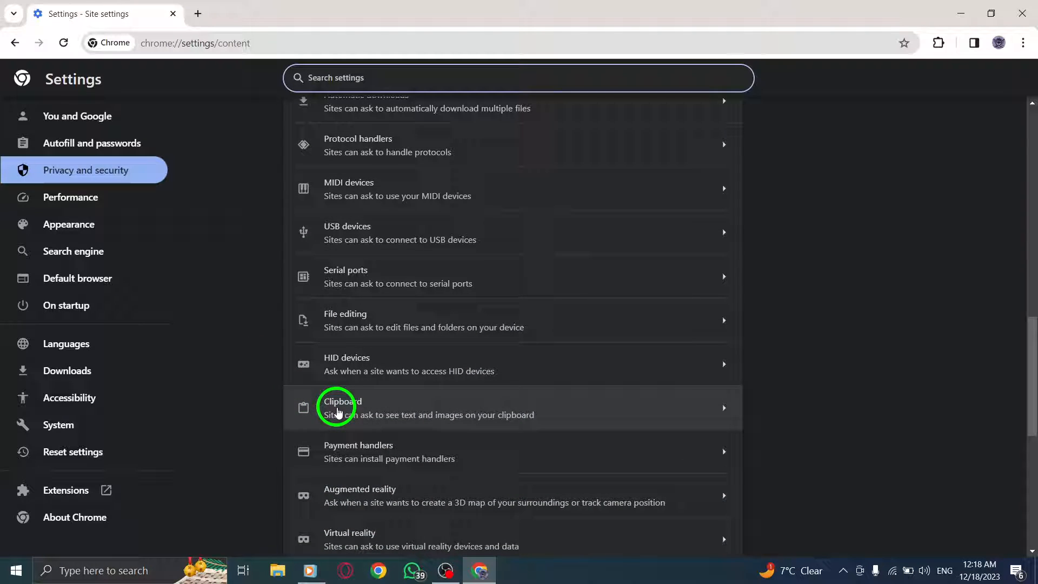
Add site 'bjkbhjk' to Clipboard's not-allowed list, then open a new blank tab
left_click(344, 407)
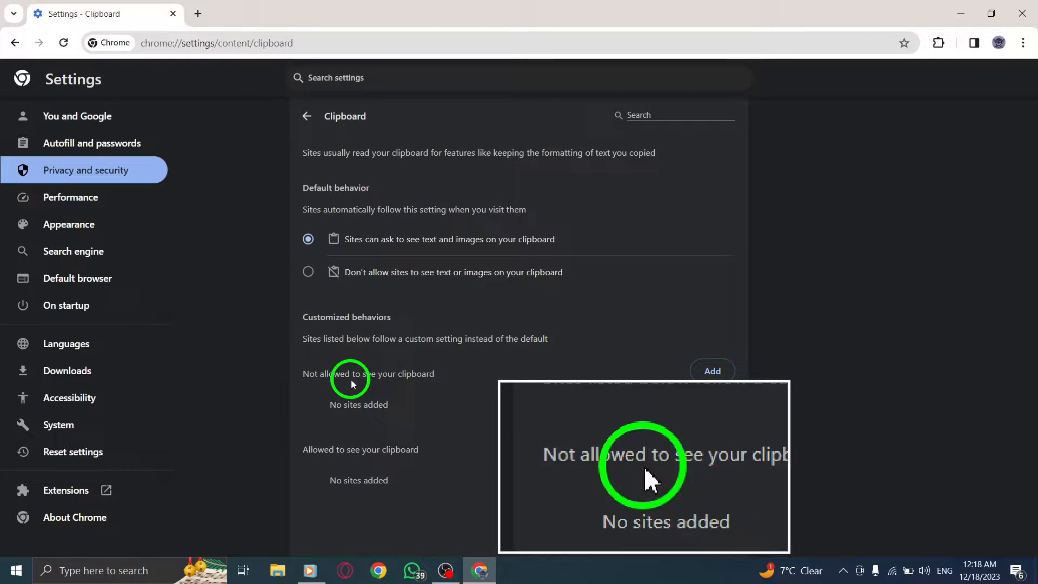
left_click(712, 371)
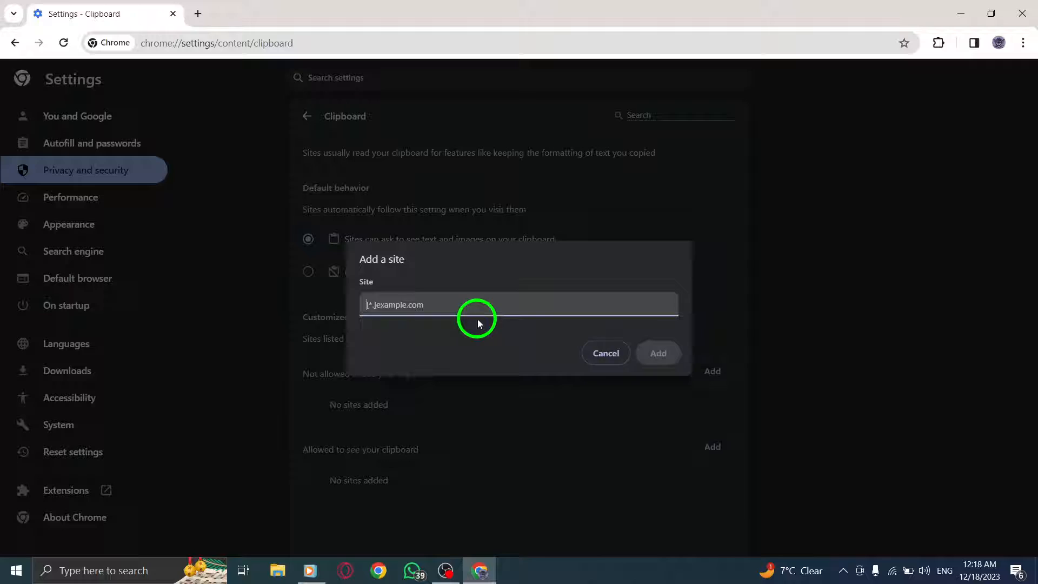
type("bjkbhjk")
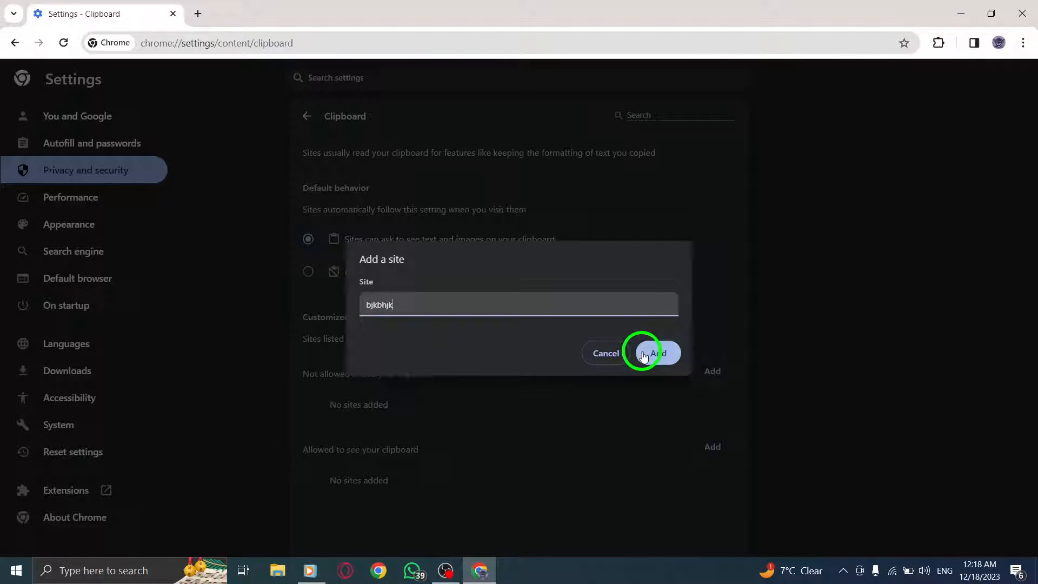
left_click(656, 354)
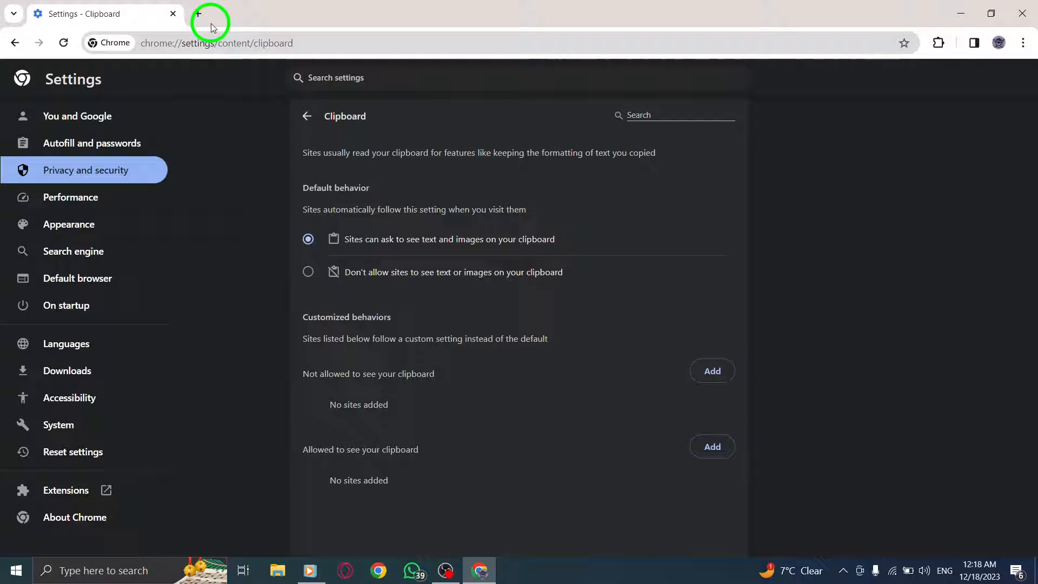
left_click(197, 13)
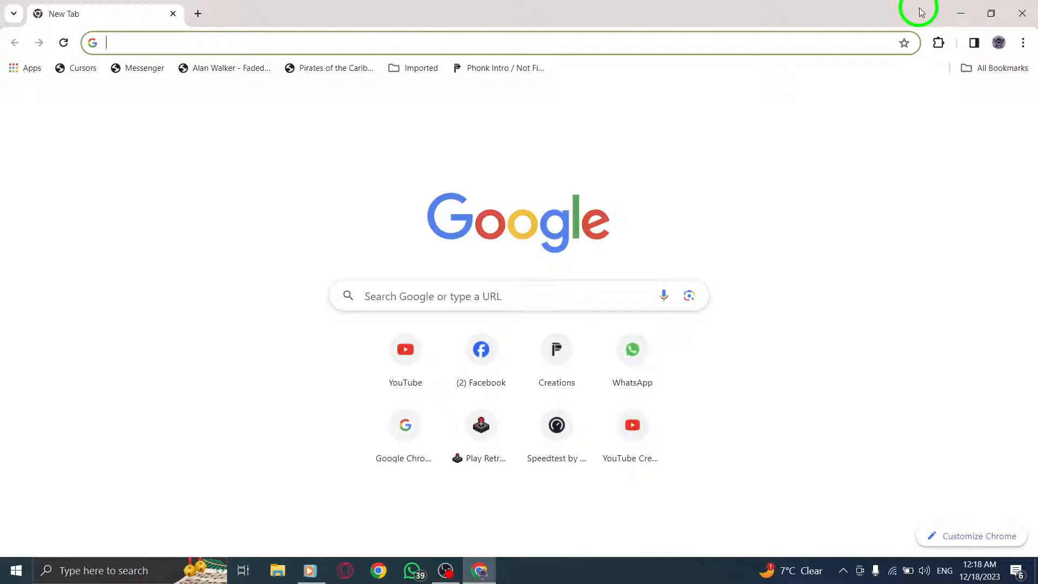